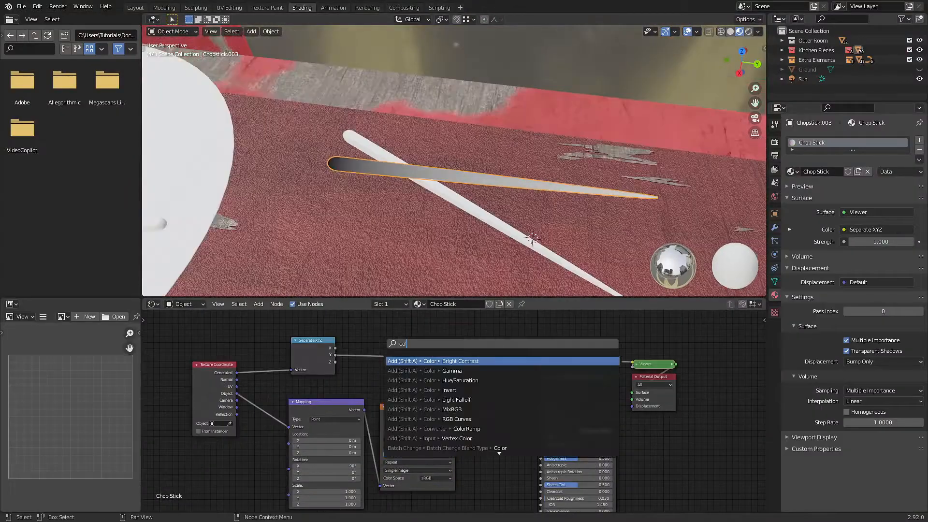
- Give the chopsticks per-object random colours via a Constant ColorRamp and save the file
left_click(467, 429)
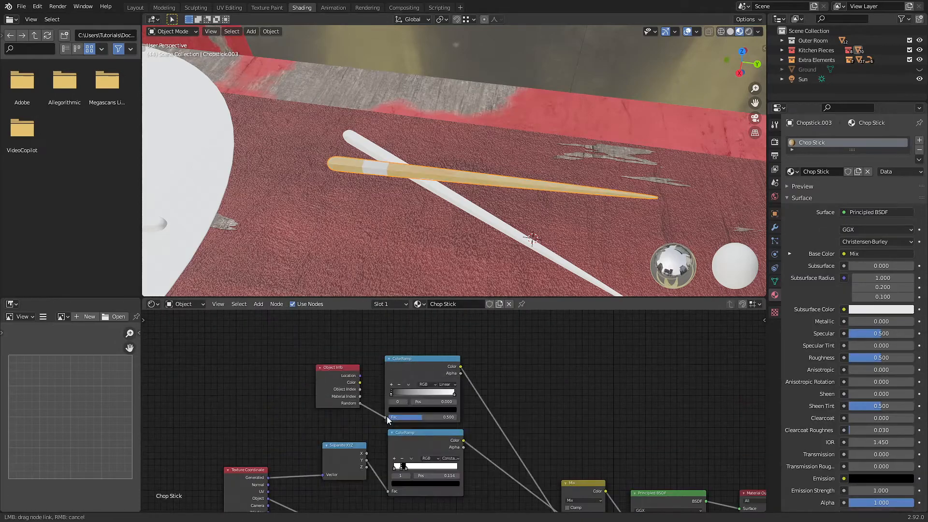
left_click(252, 31)
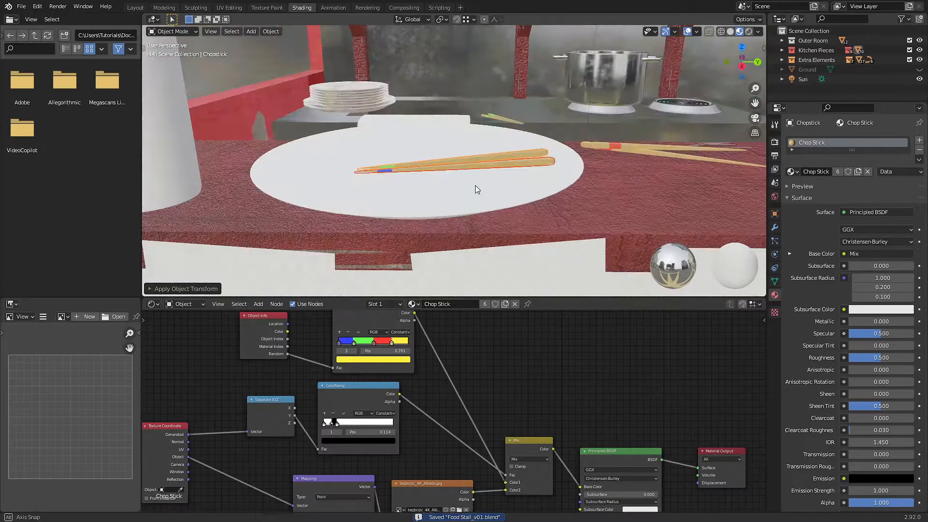
left_click(271, 31)
type("co")
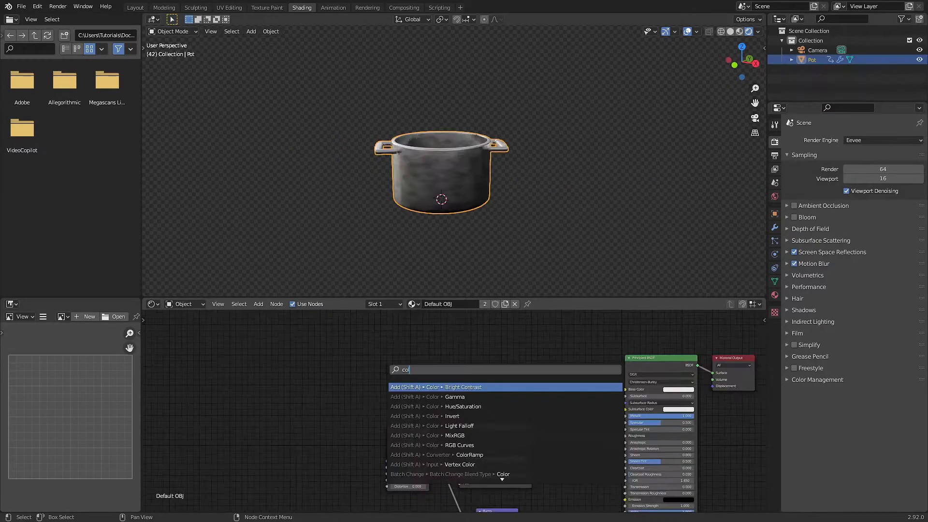
- Feed the colour ramps into the pot's Base Color and Roughness and change the ramp interpolation
left_click(469, 455)
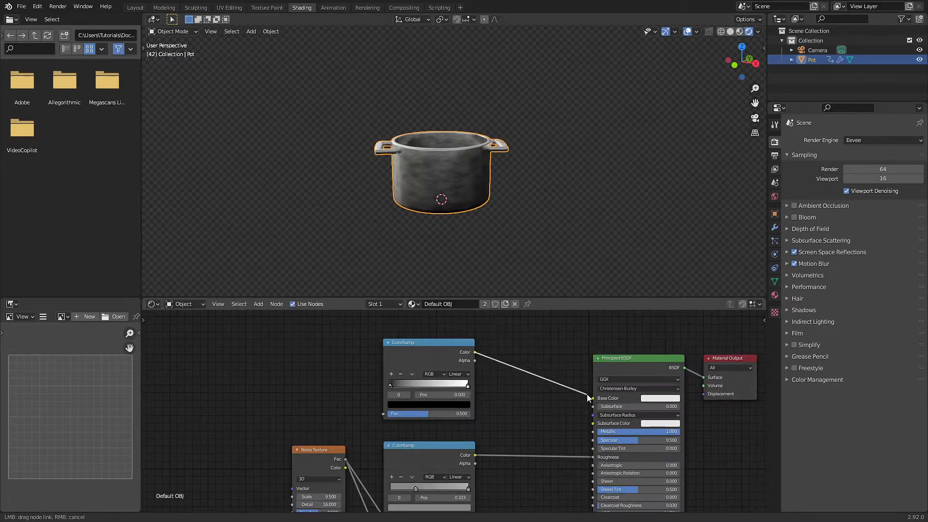
left_click(456, 373)
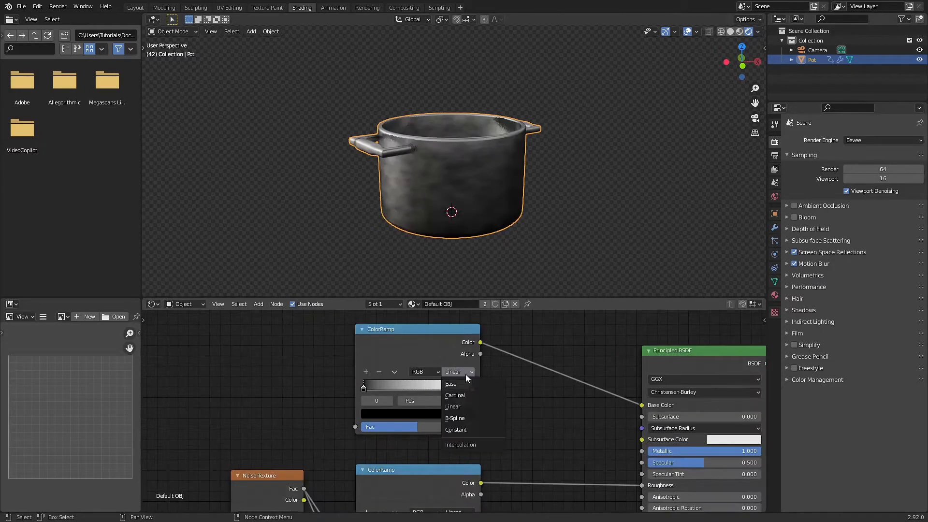
left_click(400, 413)
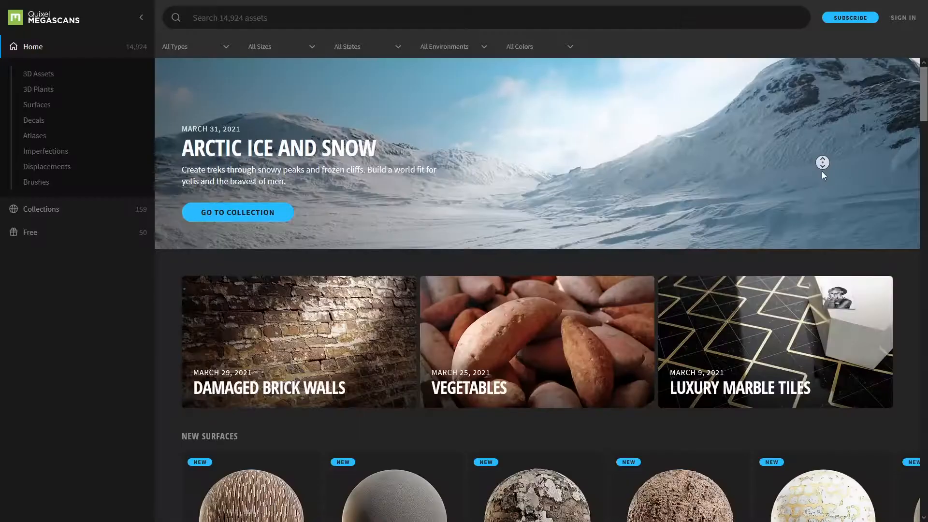
scroll("down", 3)
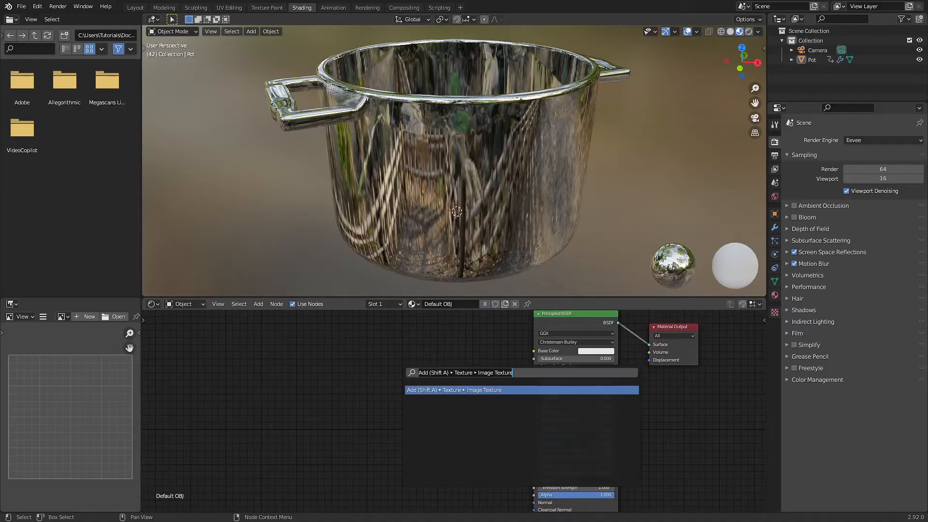
- Drive the pot's roughness with an Image Texture of Dirt.jpg, box-projected with Blend 1
type("image")
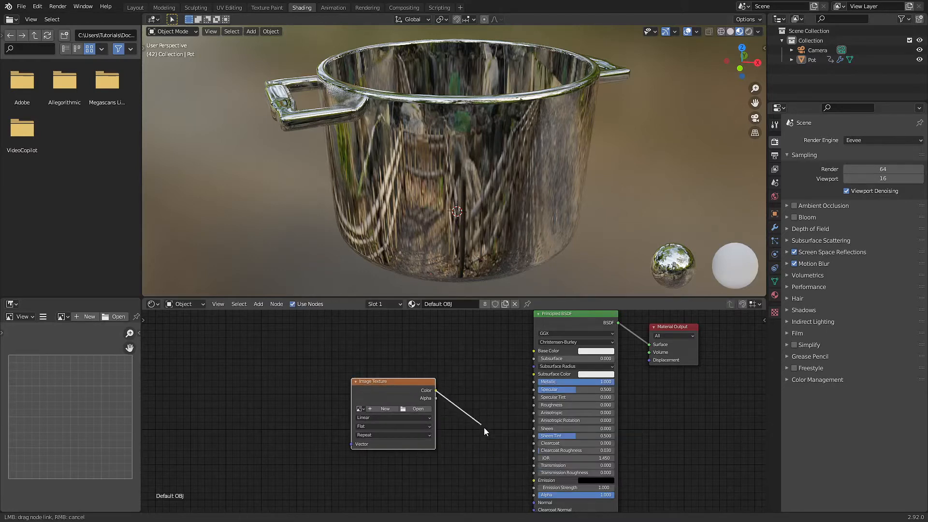
left_click(418, 408)
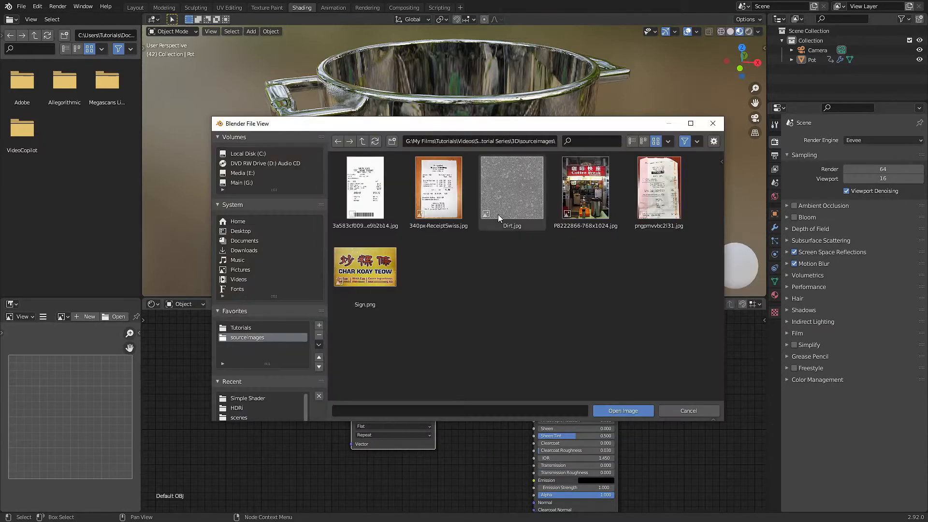
left_click(622, 411)
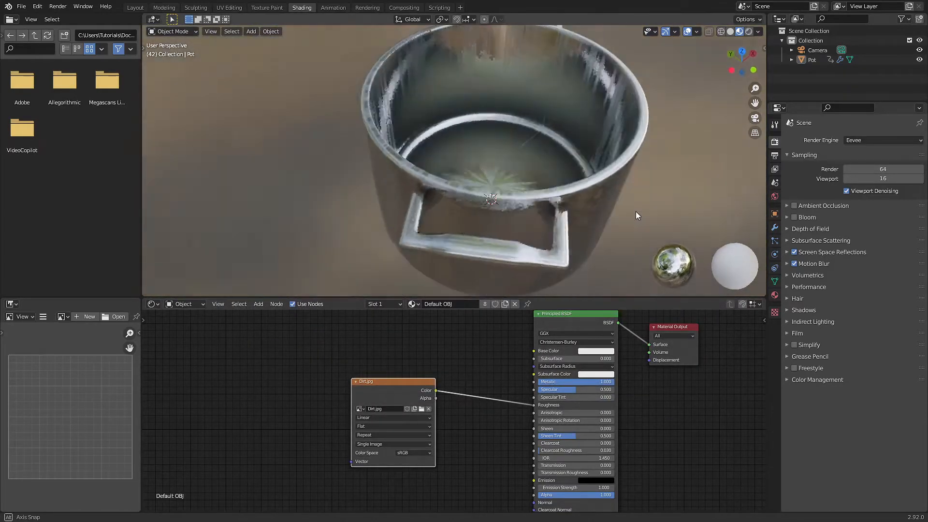
left_click_drag(637, 214, 630, 154)
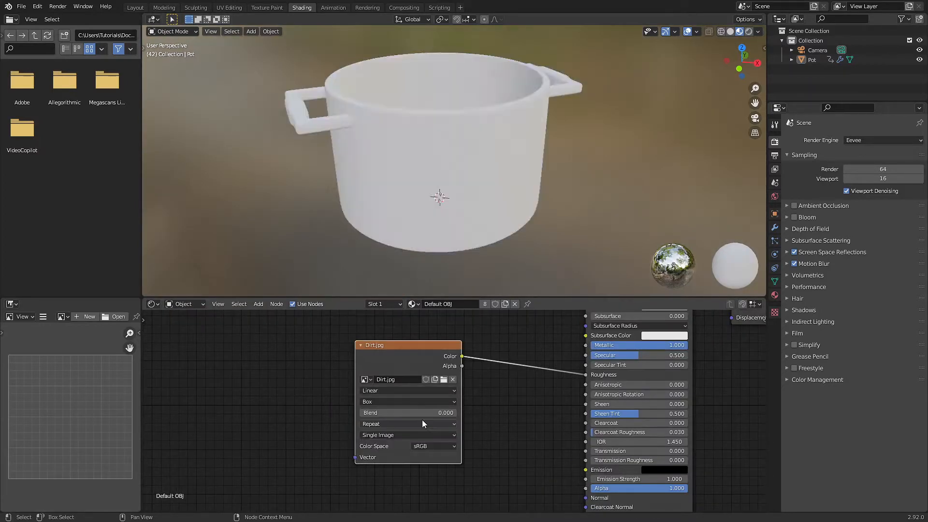
left_click_drag(390, 413, 424, 413)
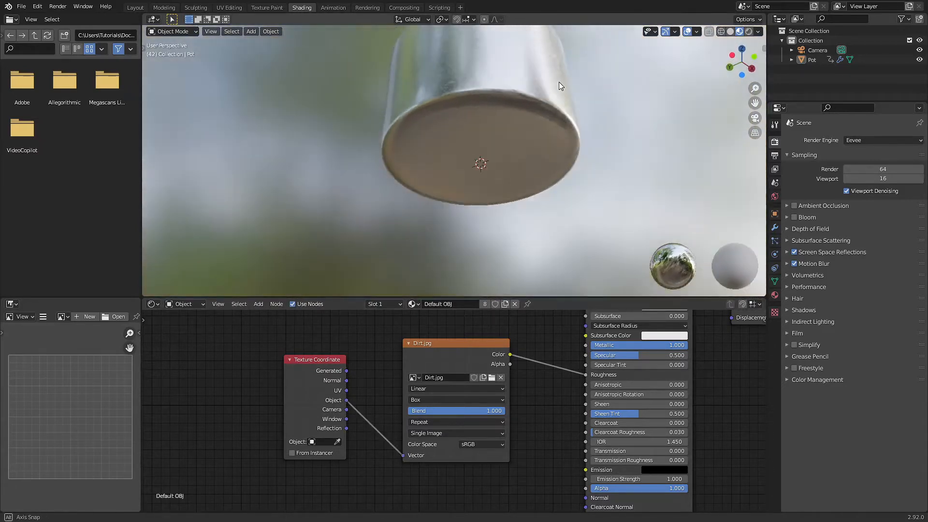
- Insert a Mapping node between the object coordinates and the image, and add a Value node
left_click_drag(560, 86, 502, 205)
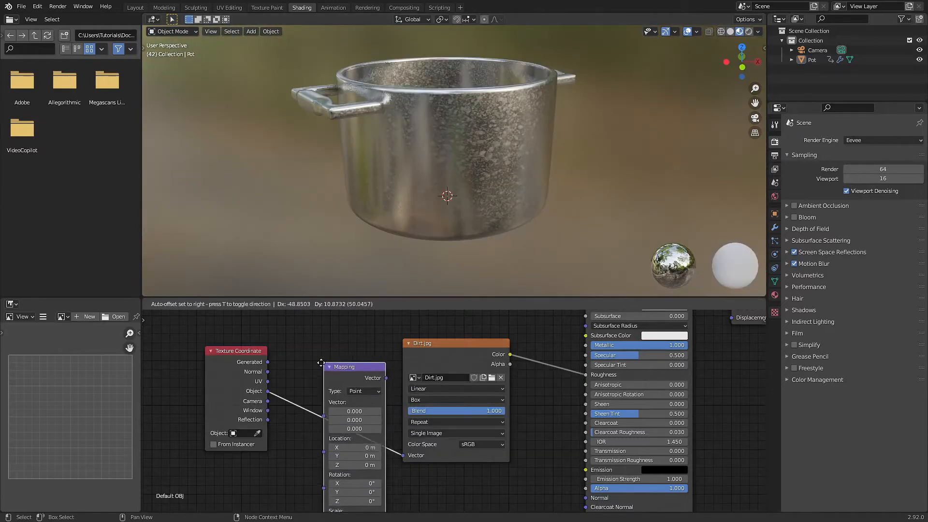
type("va")
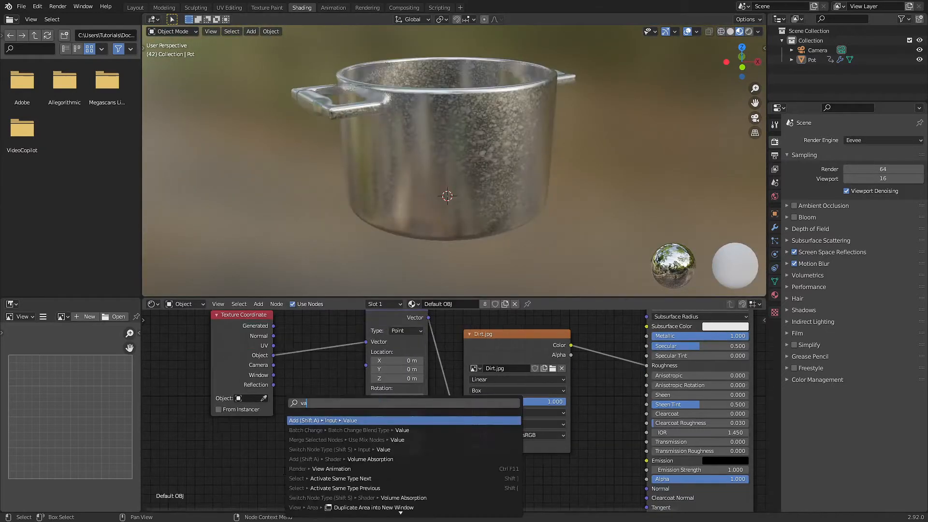
left_click(323, 420)
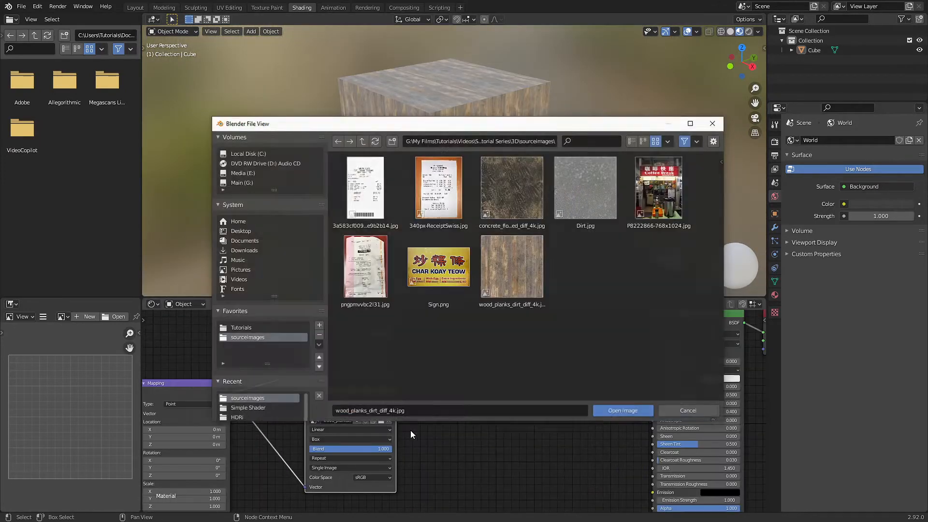
- Load wood_planks_dirt_diff_4k.jpg, tune the dirt mask ramp, and set the plane's scale value to 6.200
left_click(622, 410)
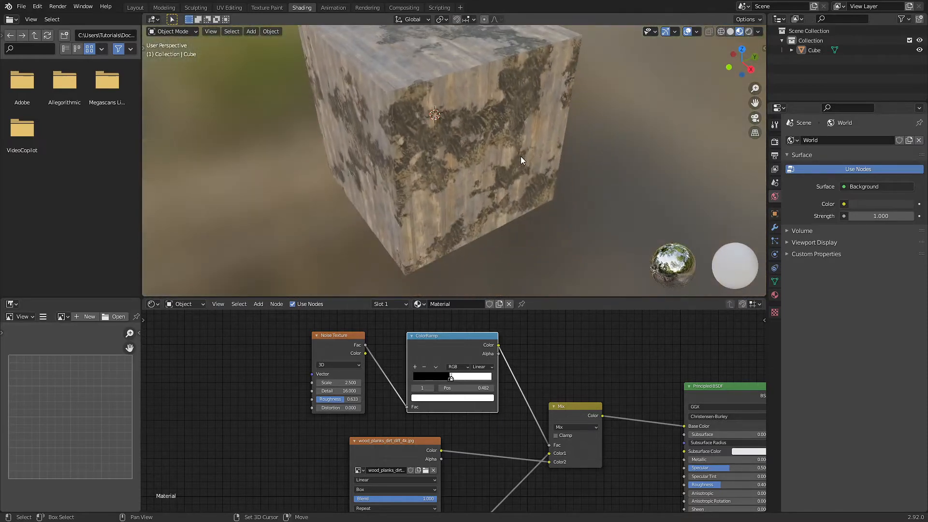
left_click_drag(521, 160, 480, 172)
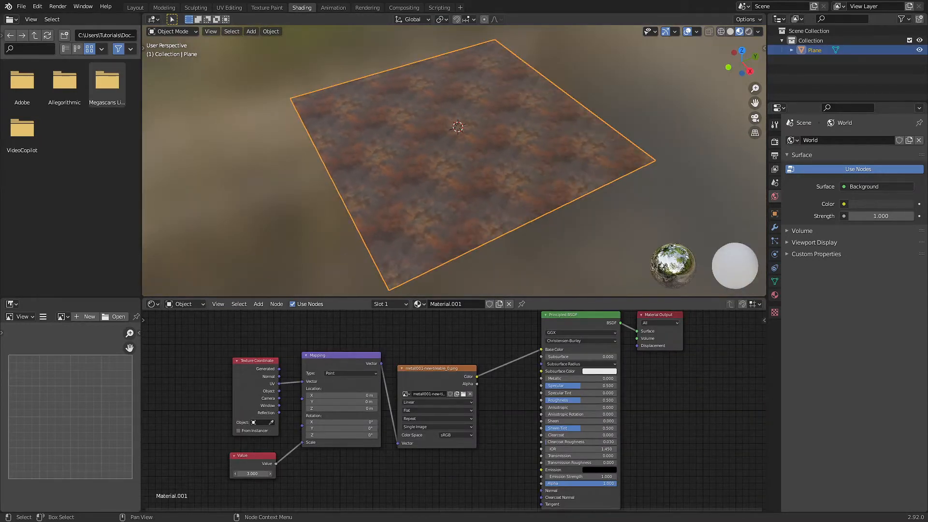
type("6.200")
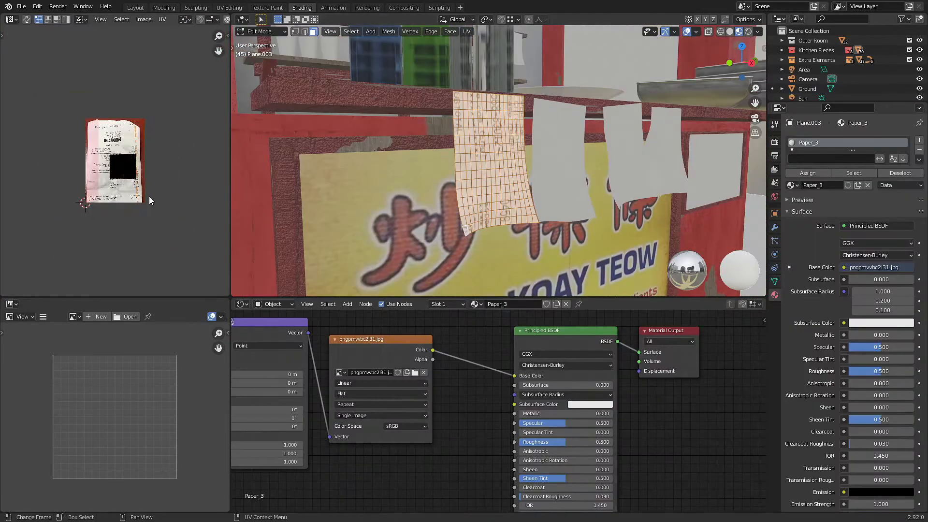
- Unwrap the paper plane's UVs so the receipt image maps across it
left_click(466, 31)
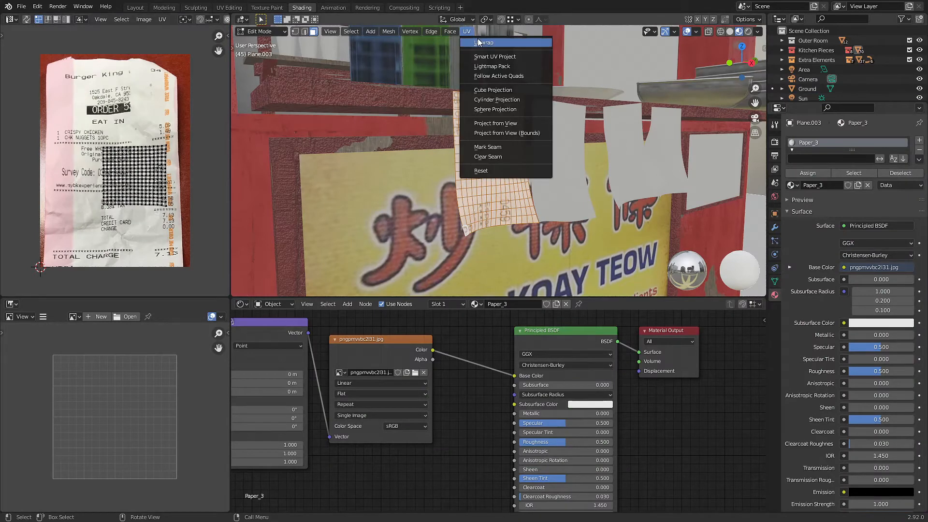
left_click(483, 42)
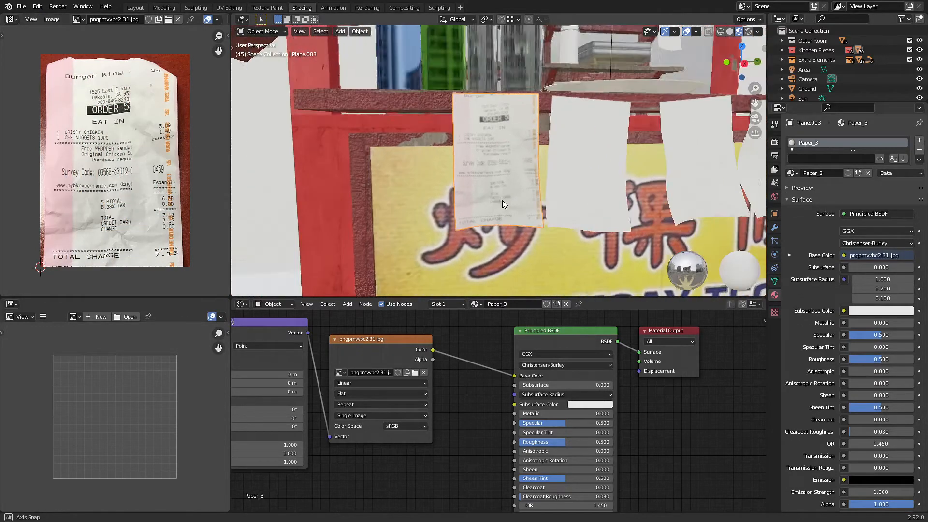
left_click(228, 7)
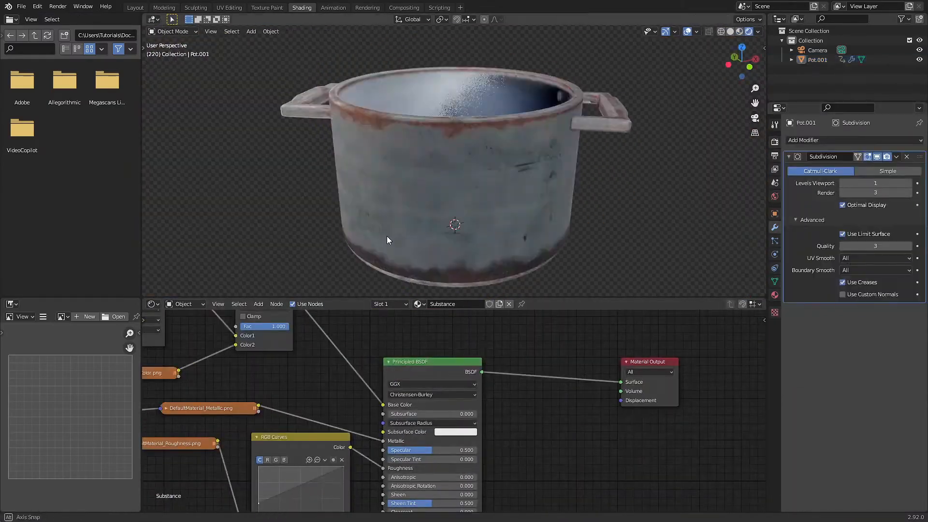
- Switch workspace after applying the Substance maps and Subdivision Surface to the pot
left_click(136, 7)
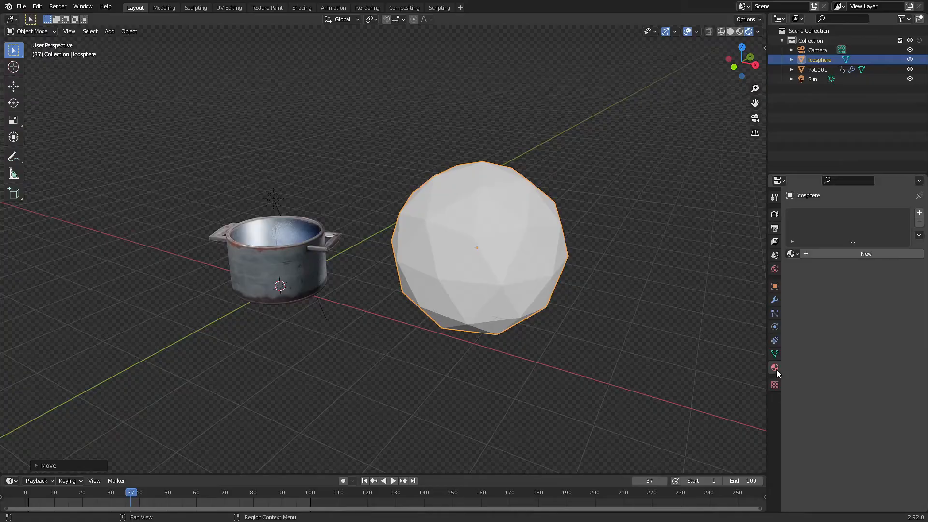
- Show the Material Properties for the new icosphere beside the pot
left_click(774, 368)
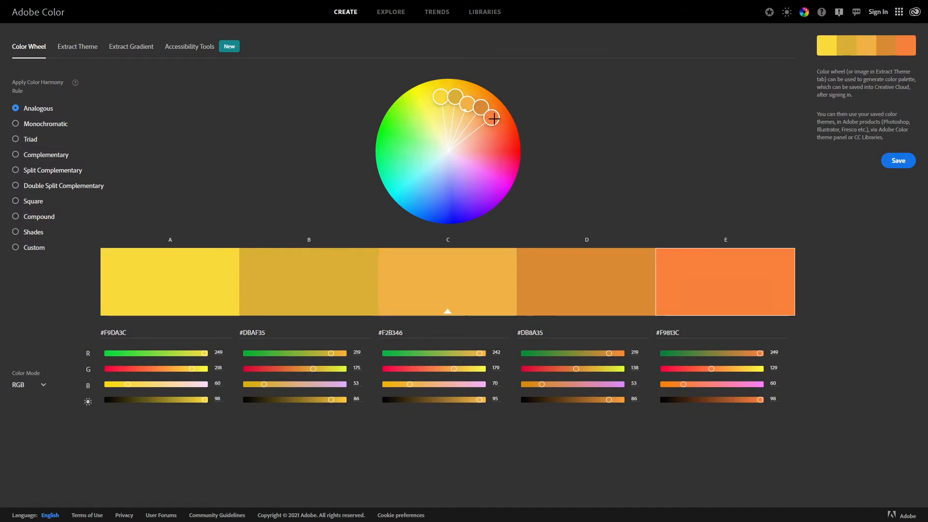
- Drag the base hue, try Monochromatic, then set the Triad harmony for a green-violet-orange palette
left_click_drag(492, 118, 447, 204)
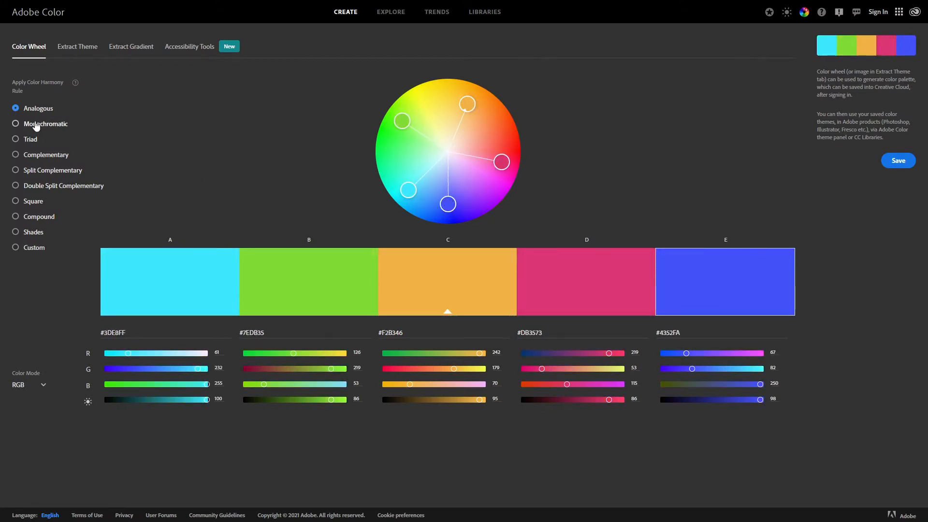
left_click(14, 123)
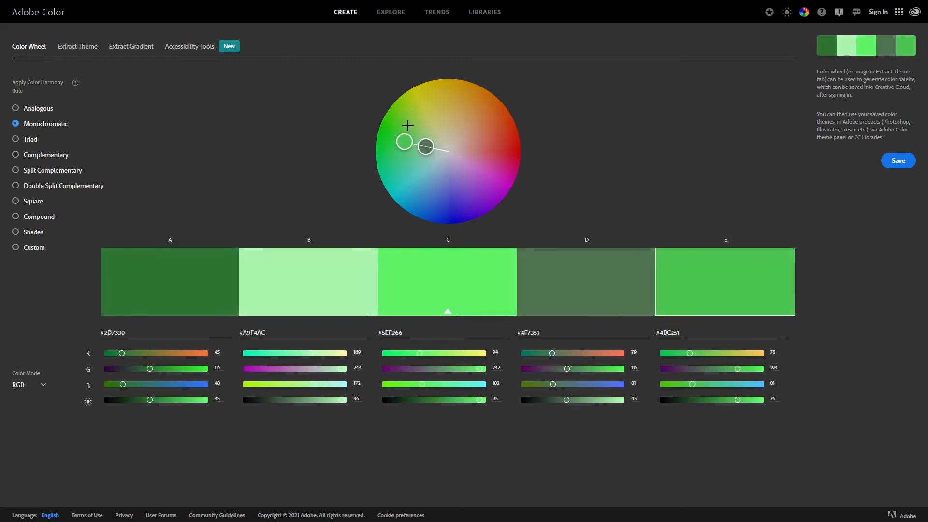
left_click(30, 138)
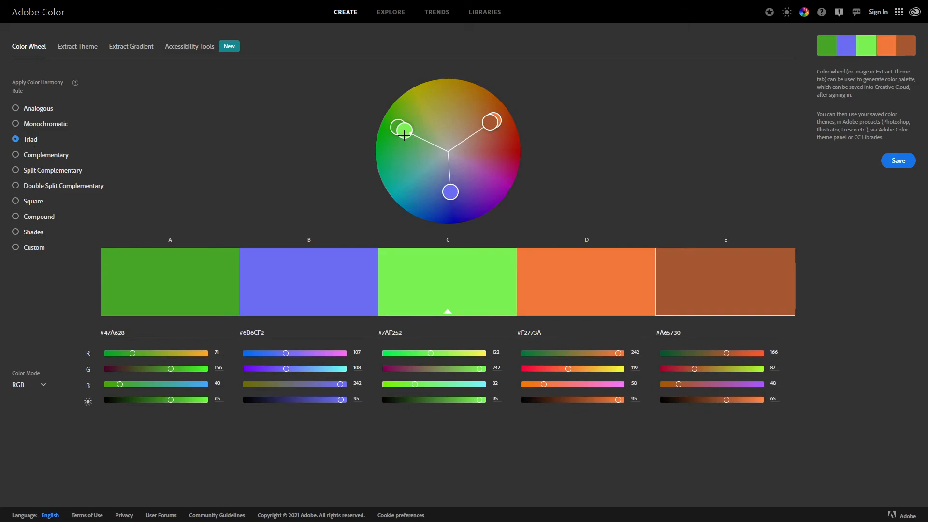